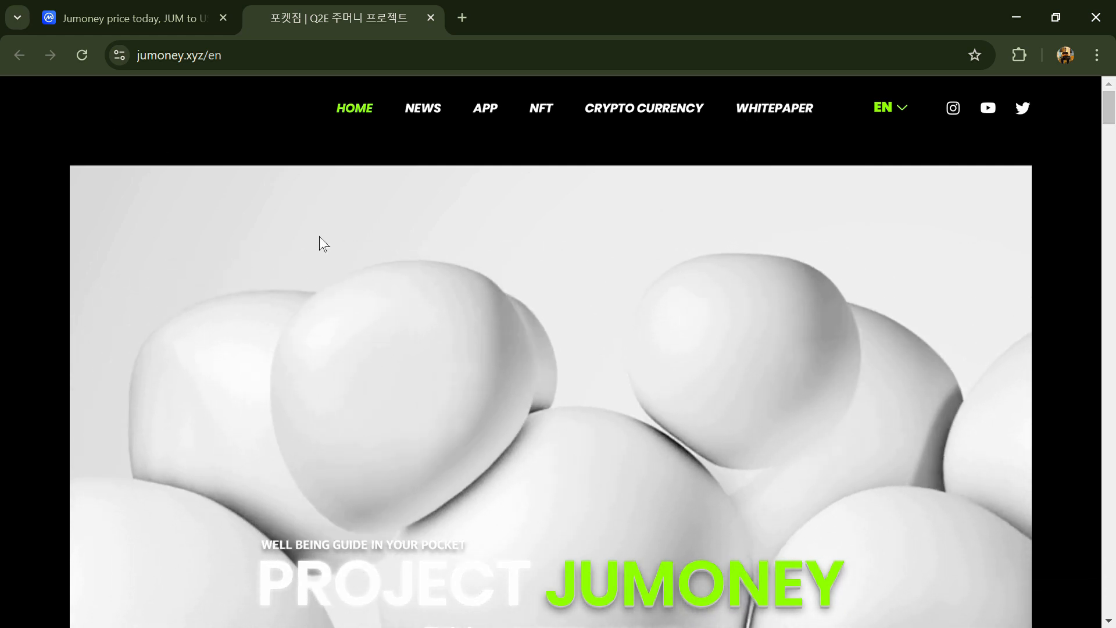
# Scroll down through the Jumoney project website's sections.
pyautogui.scroll(-3)
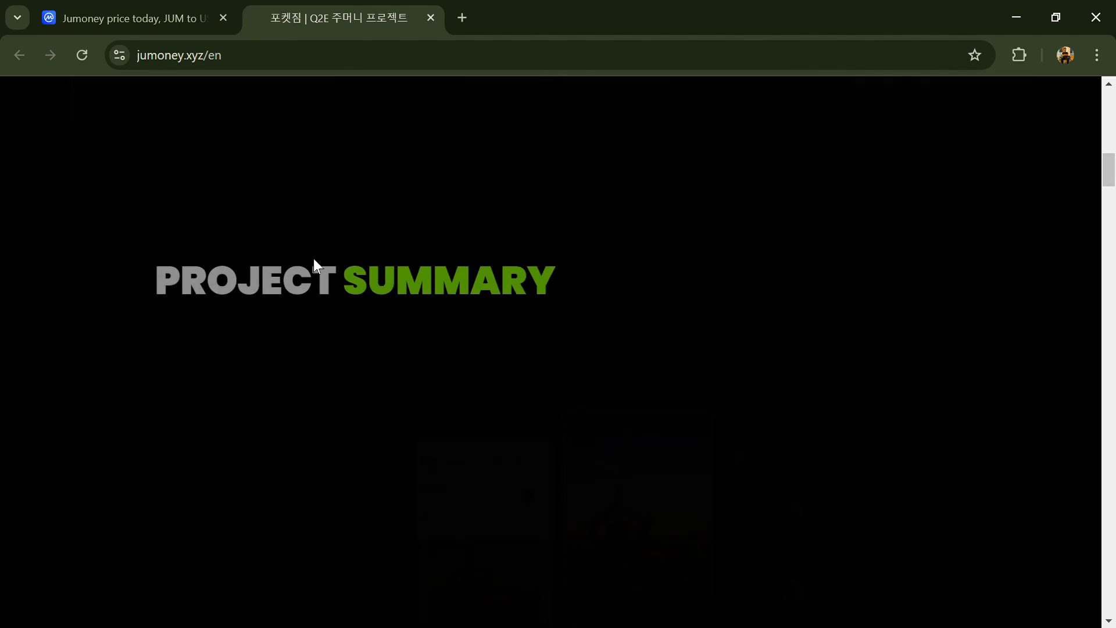
pyautogui.scroll(-3)
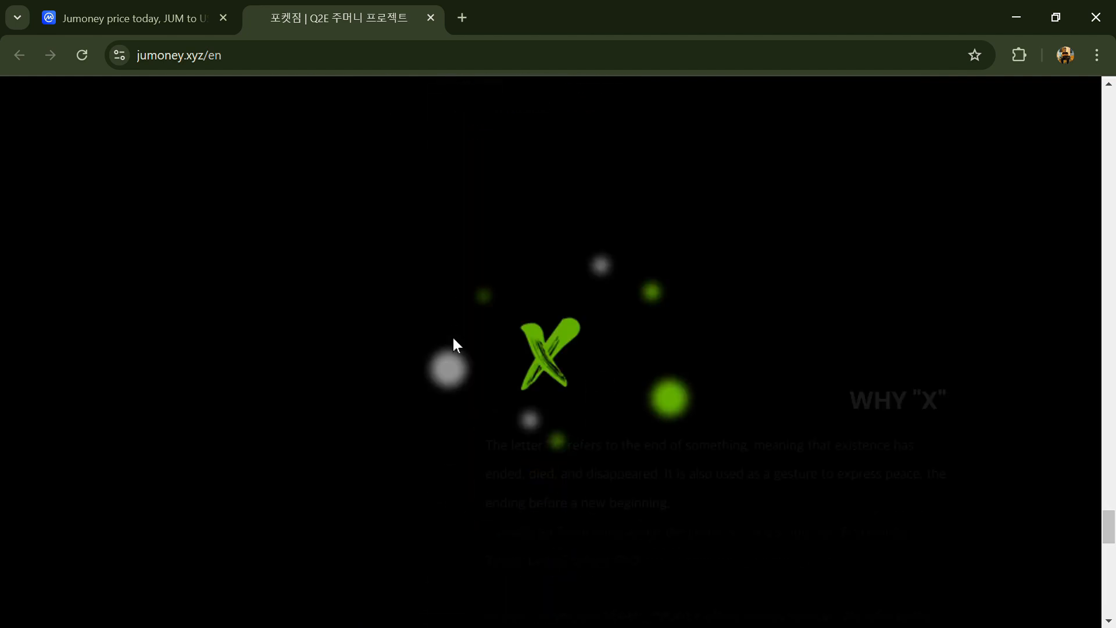
pyautogui.scroll(-3)
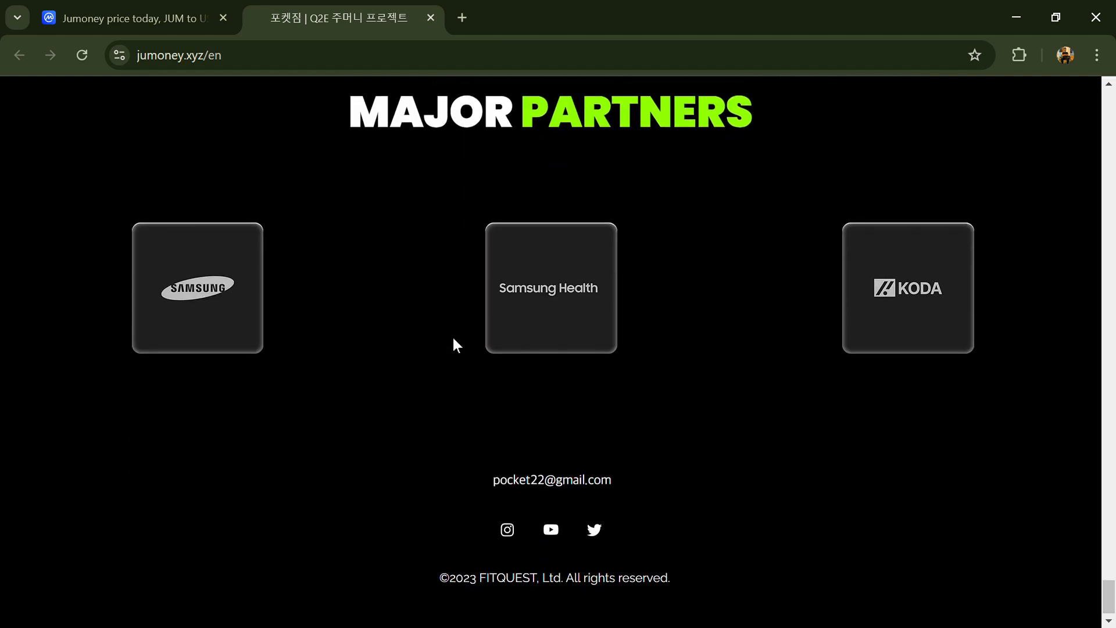
pyautogui.scroll(3)
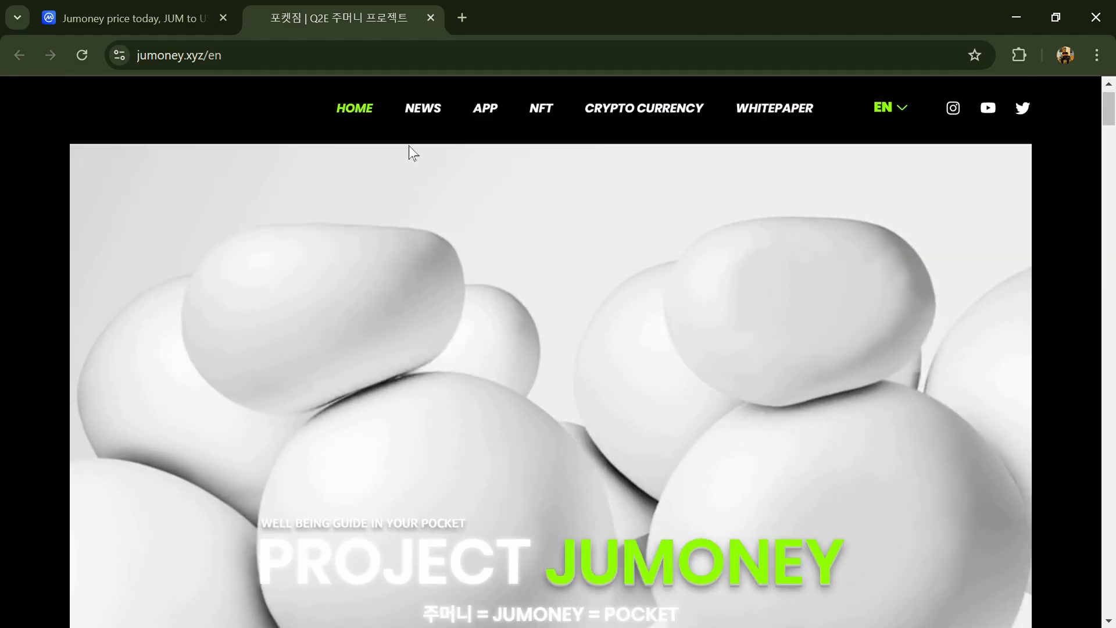
pyautogui.scroll(-3)
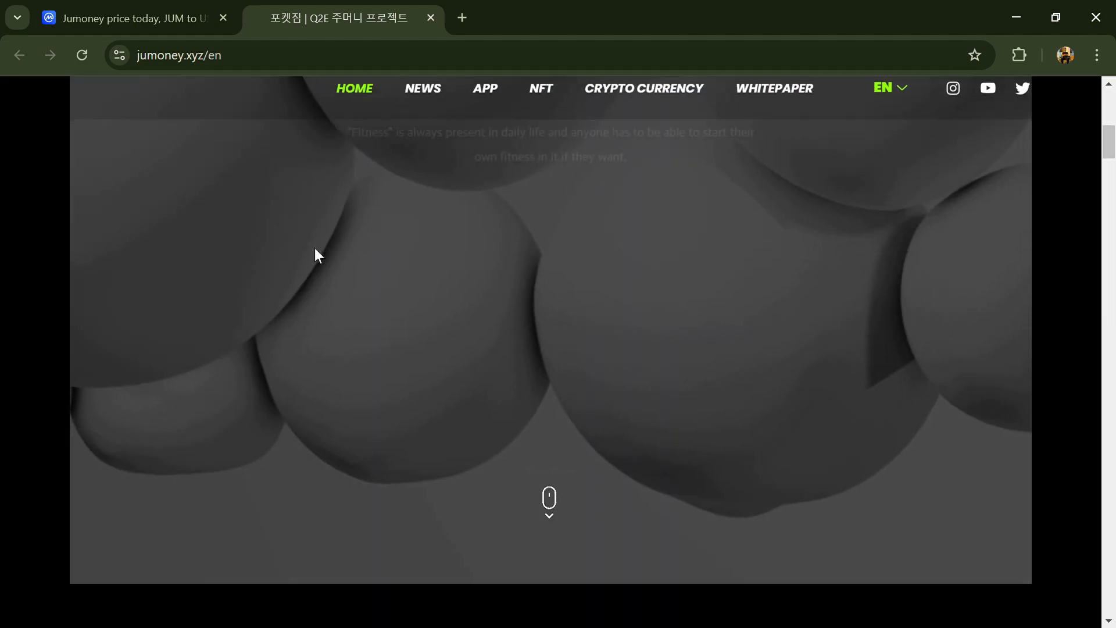
pyautogui.scroll(-3)
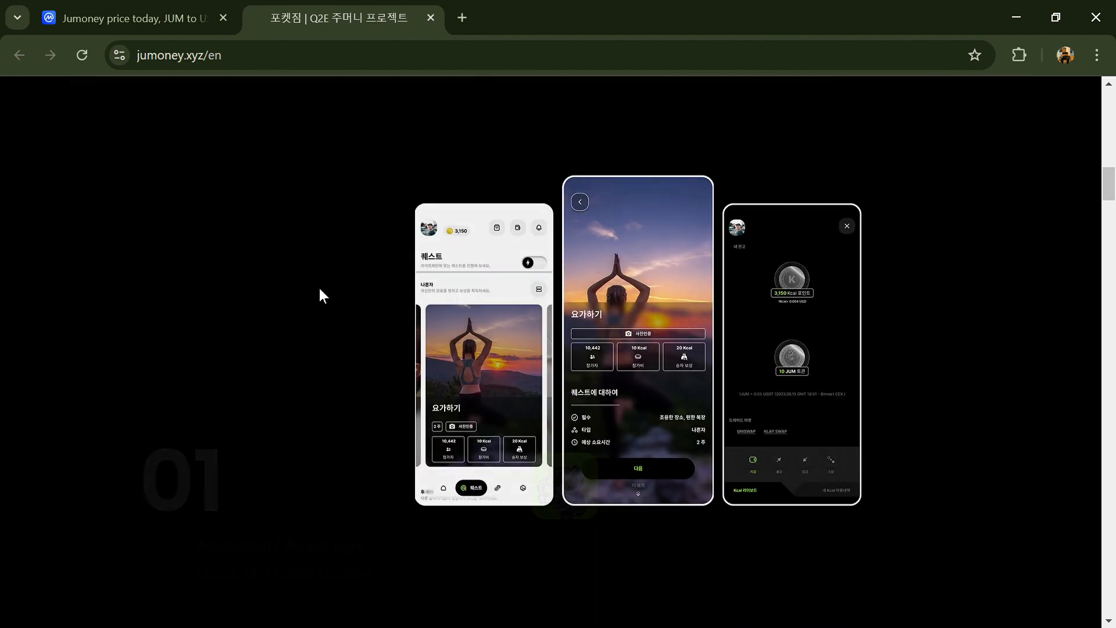
pyautogui.scroll(-3)
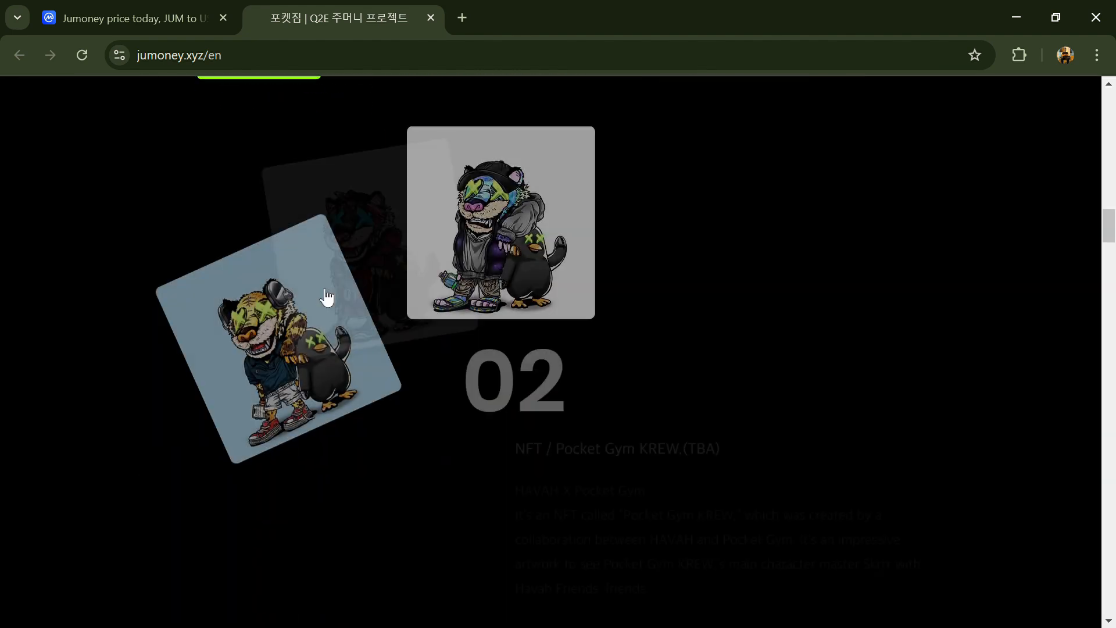
pyautogui.scroll(-3)
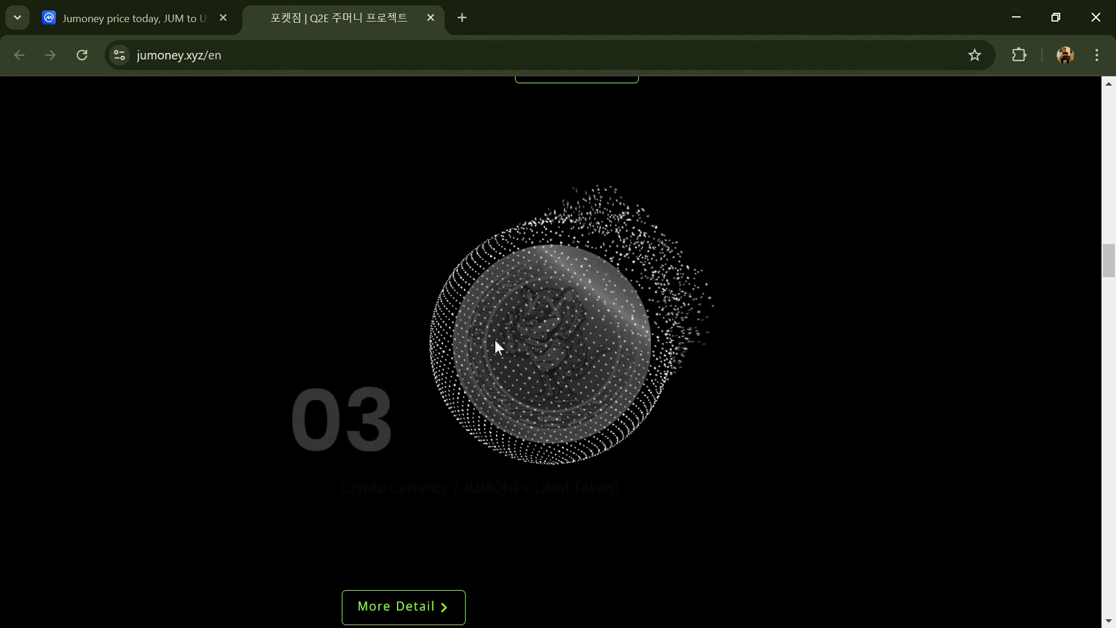
pyautogui.scroll(-3)
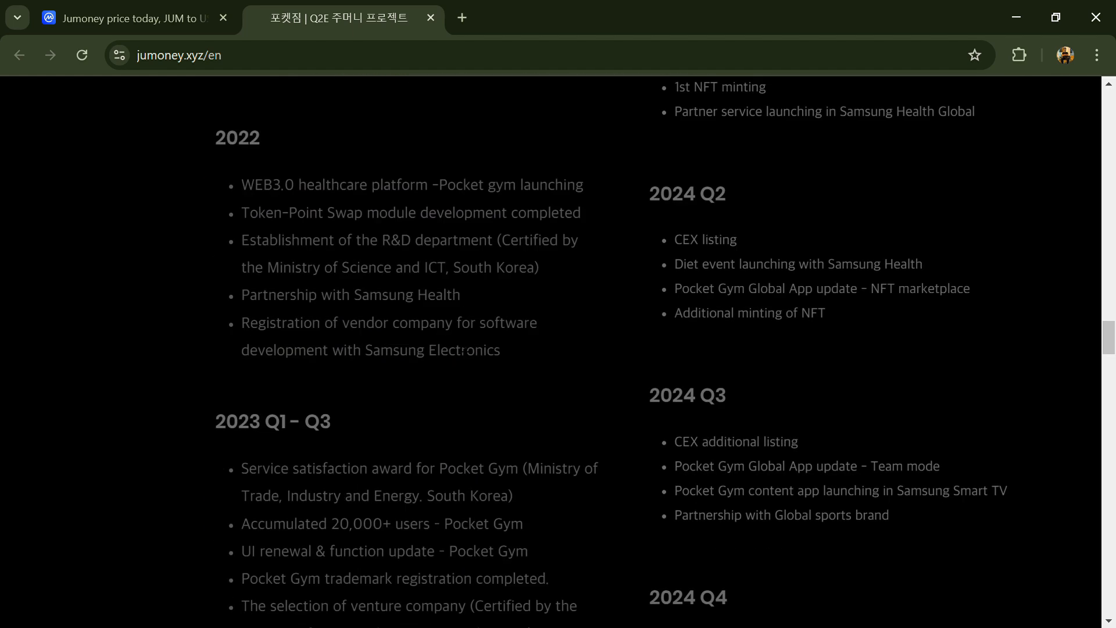
pyautogui.scroll(-3)
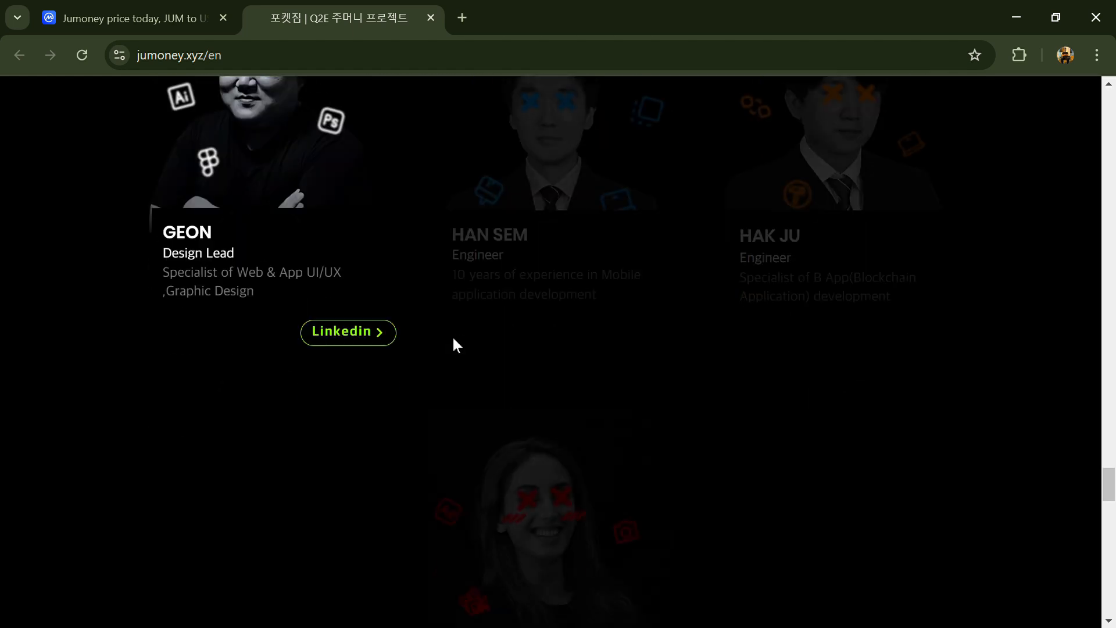
pyautogui.scroll(-3)
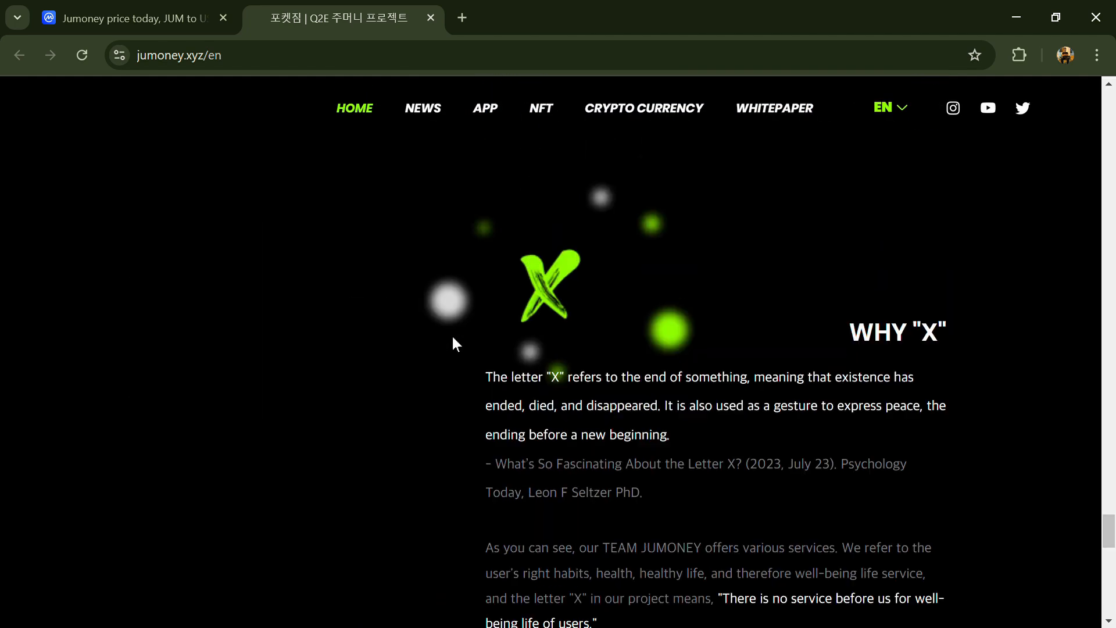
pyautogui.scroll(-3)
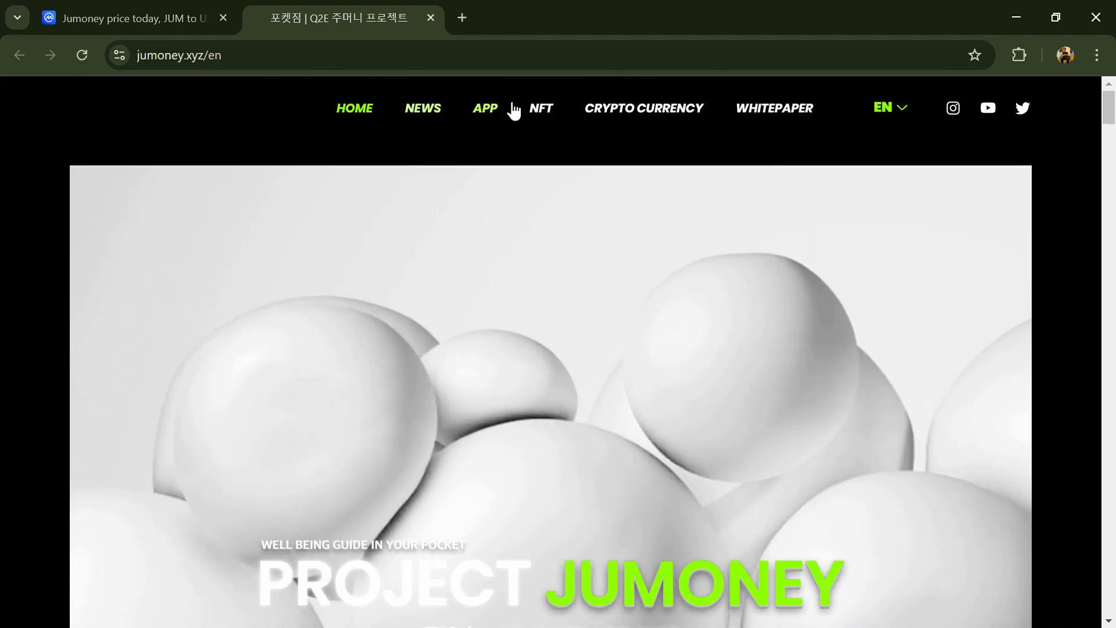
# On CoinMarketCap's Jumoney page, select the circulating supply figure and view the five JUM markets full width.
pyautogui.click(883, 107)
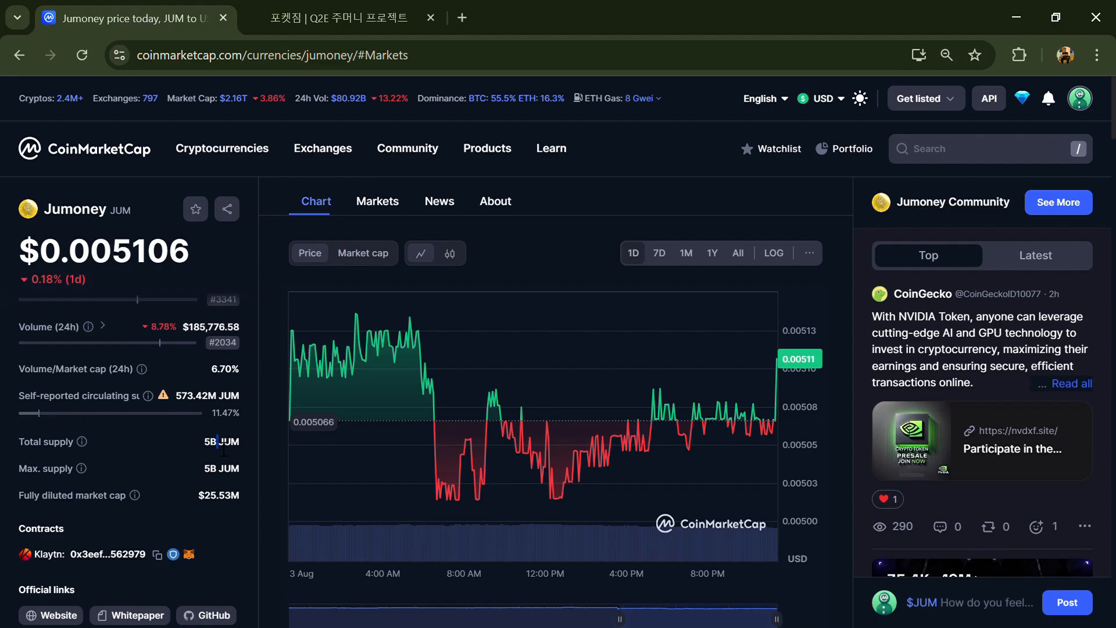
pyautogui.moveTo(202, 414)
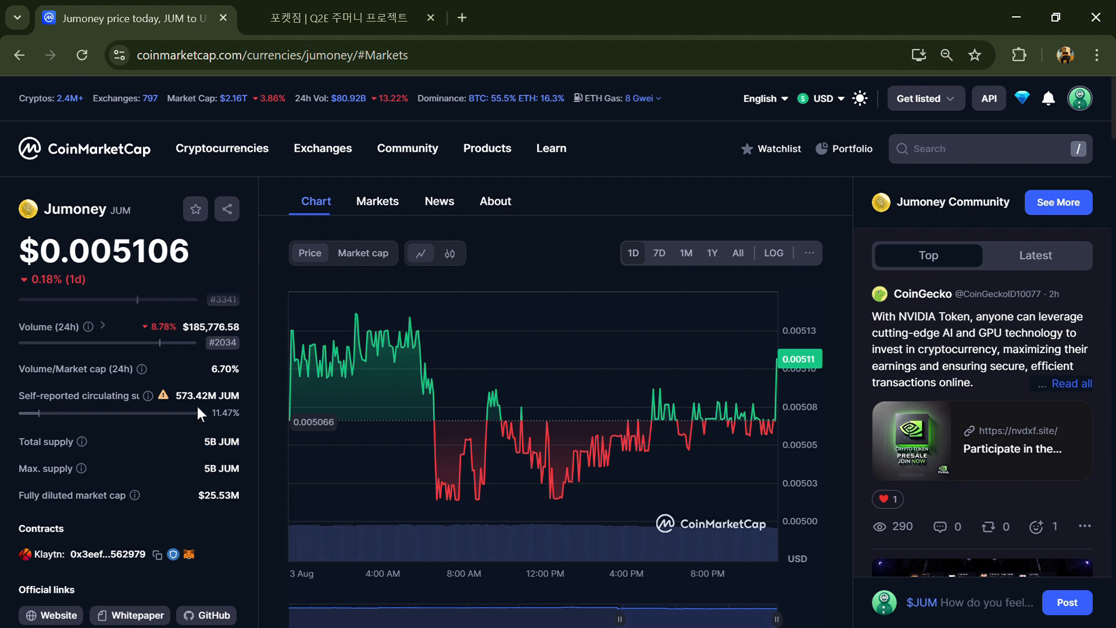
pyautogui.doubleClick(207, 395)
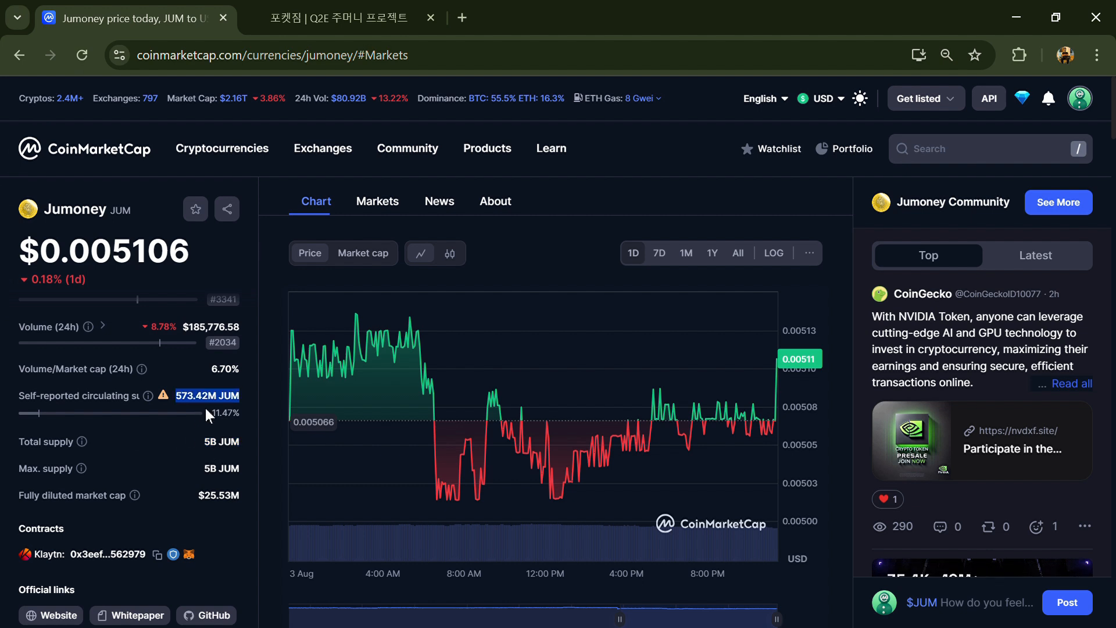
pyautogui.click(377, 201)
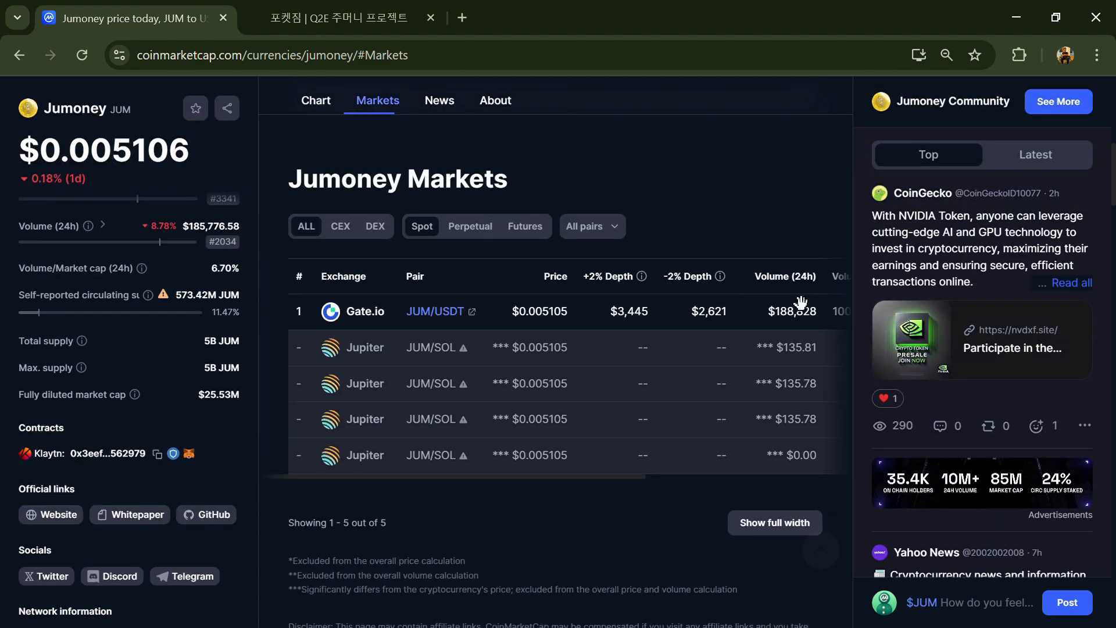
pyautogui.click(775, 522)
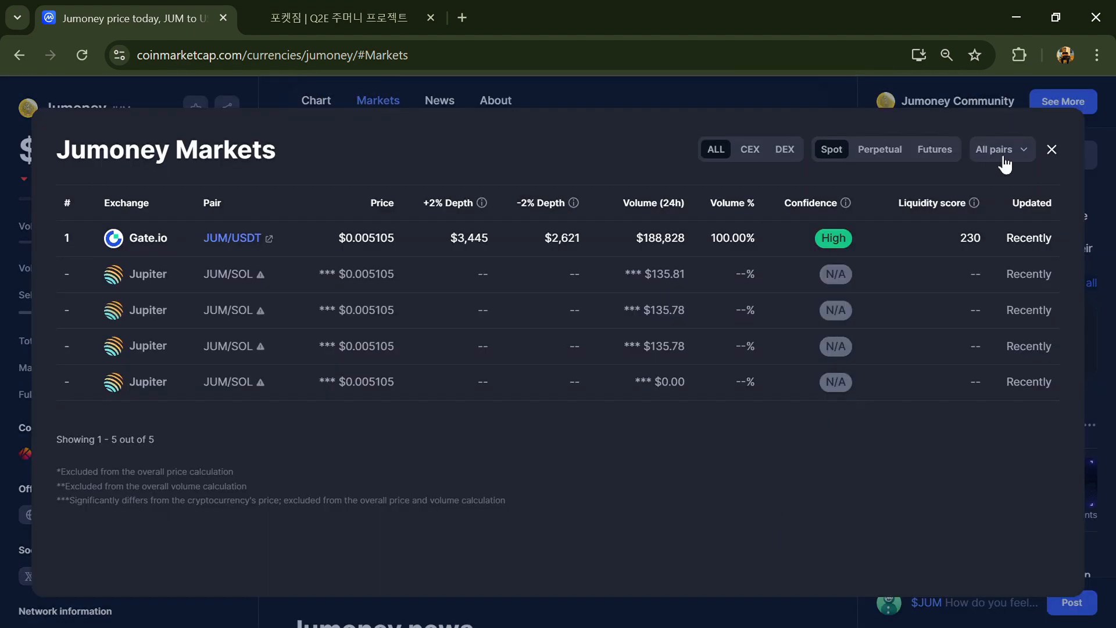
pyautogui.click(1051, 150)
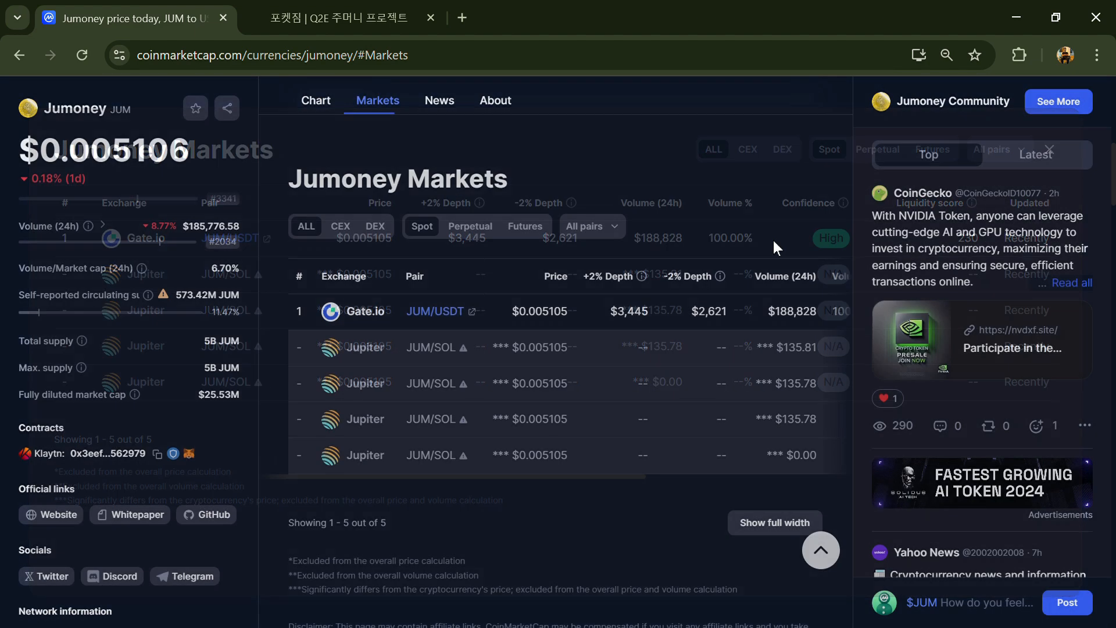